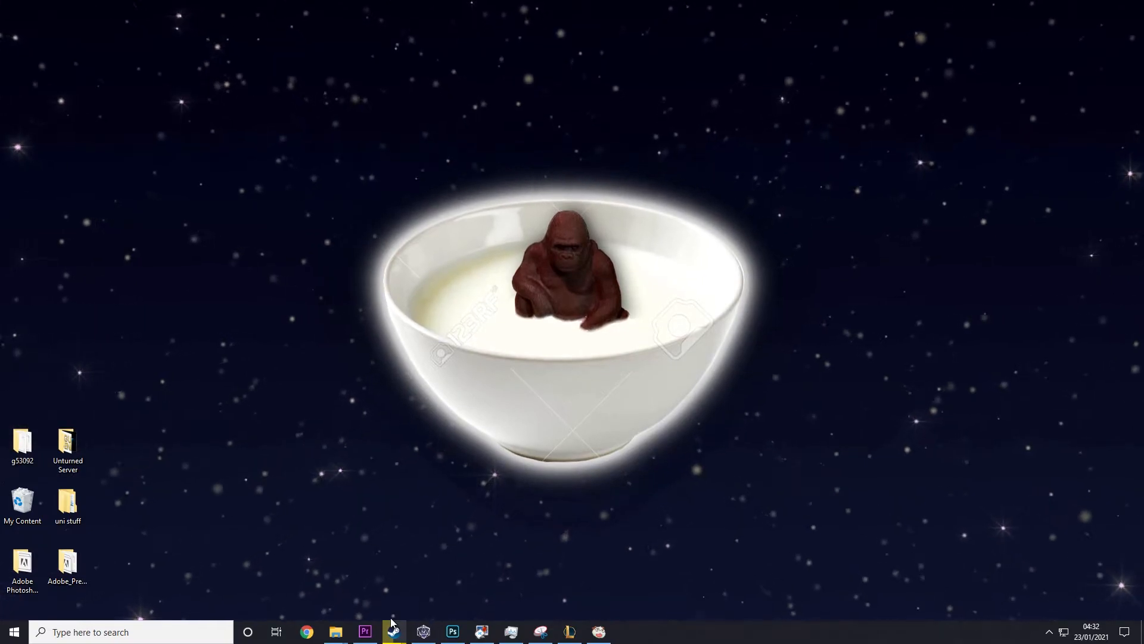
Go from the Steam library to Unturned's Workshop and browse to Scavenger Packs Mod
left_click(393, 632)
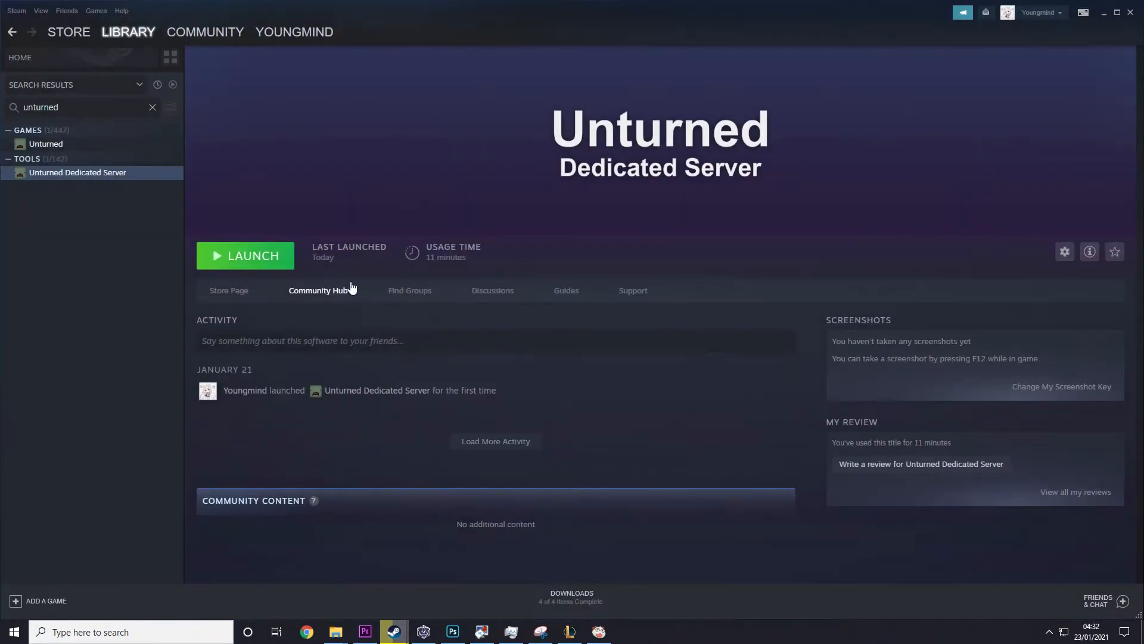
left_click(46, 143)
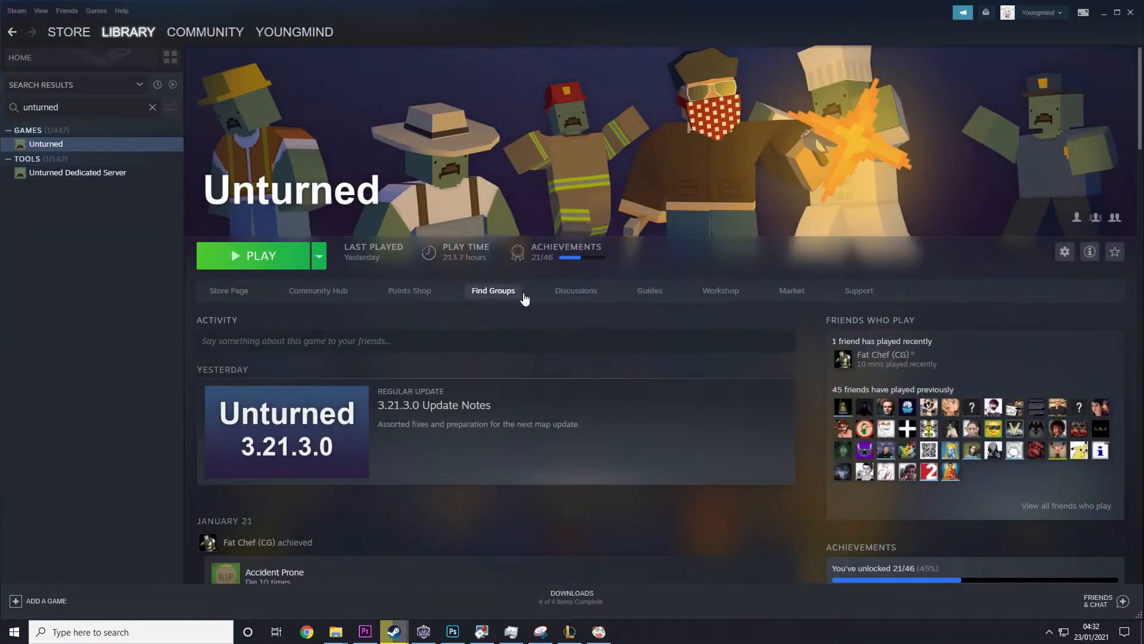
left_click(205, 32)
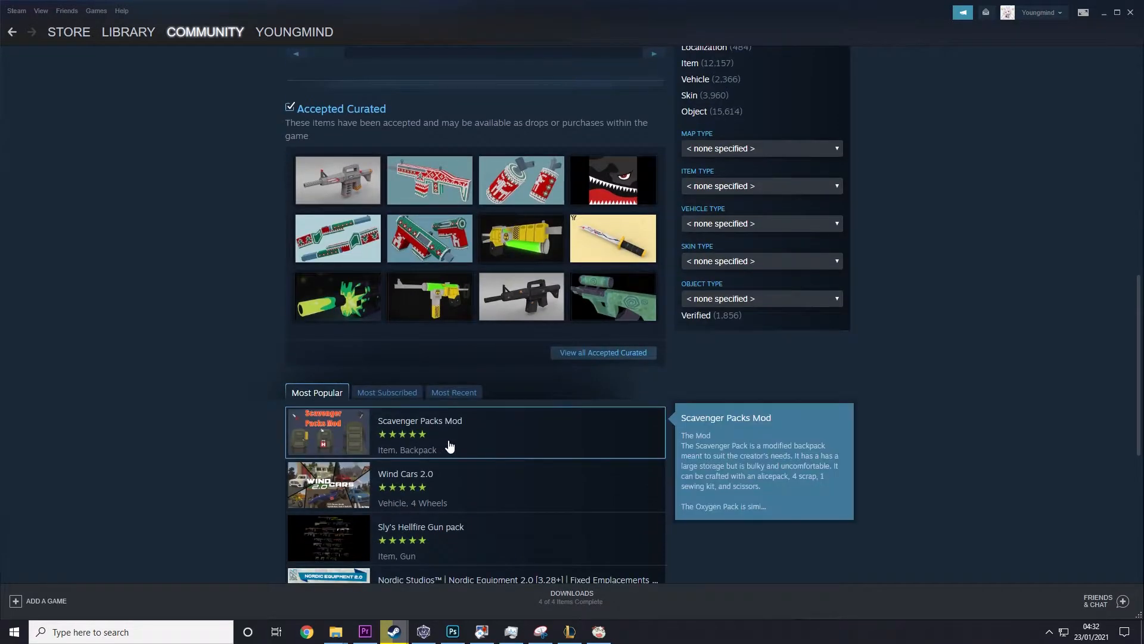
scroll("down", 3)
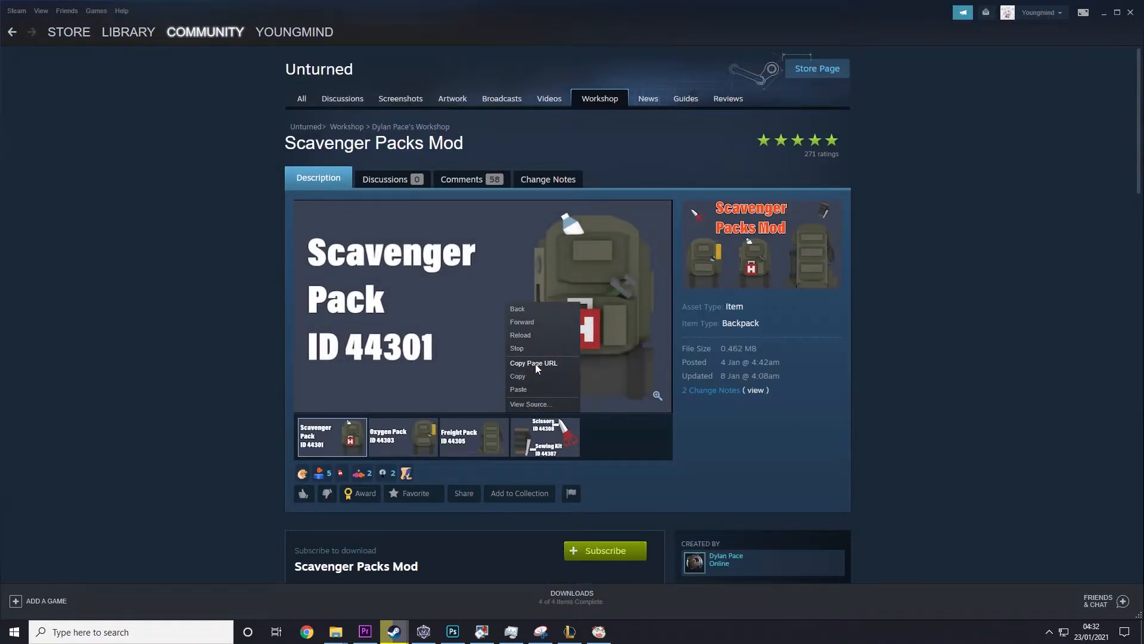
Copy the Scavenger Packs page URL, then search the library for 'unturned'
left_click(128, 32)
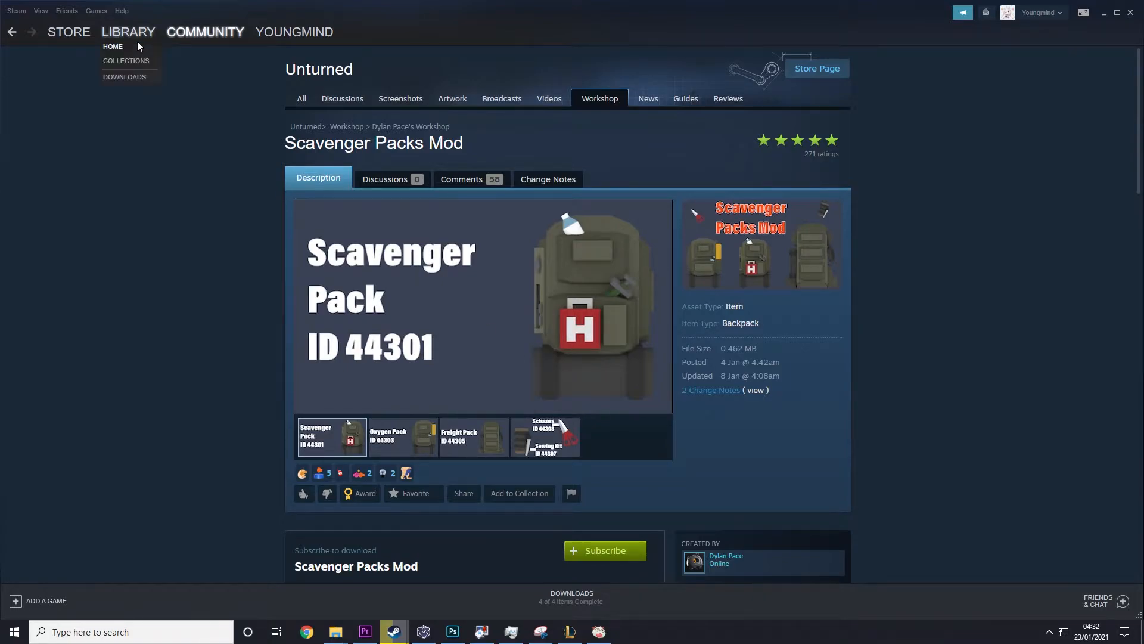
left_click(113, 47)
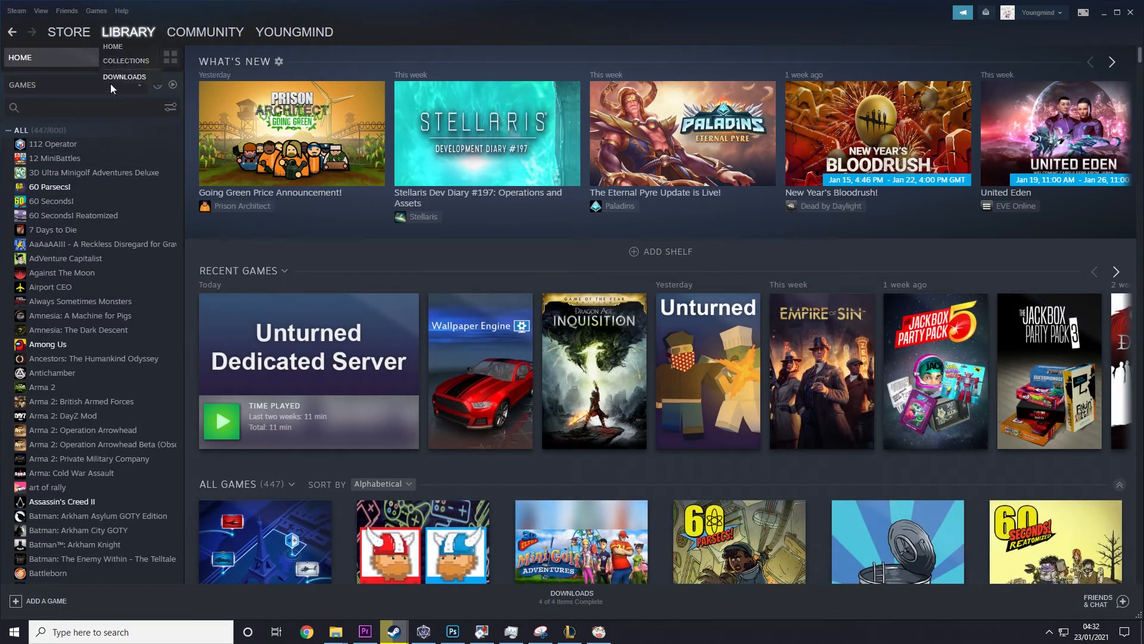
type("unturned")
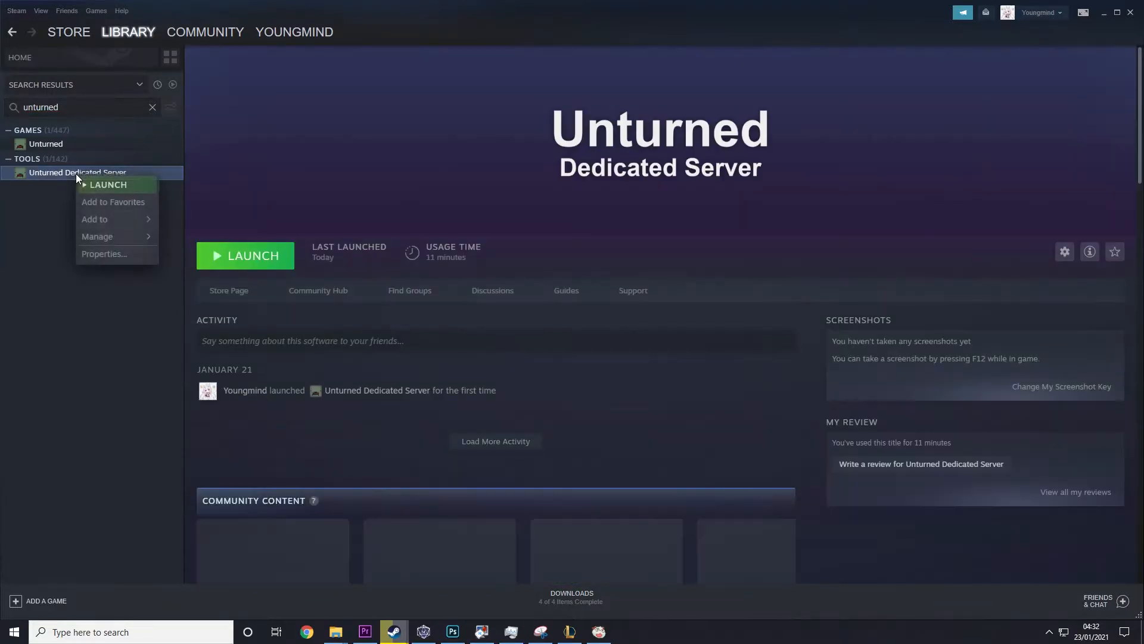
Browse the Unturned Dedicated Server's local files from its Steam properties
left_click(103, 253)
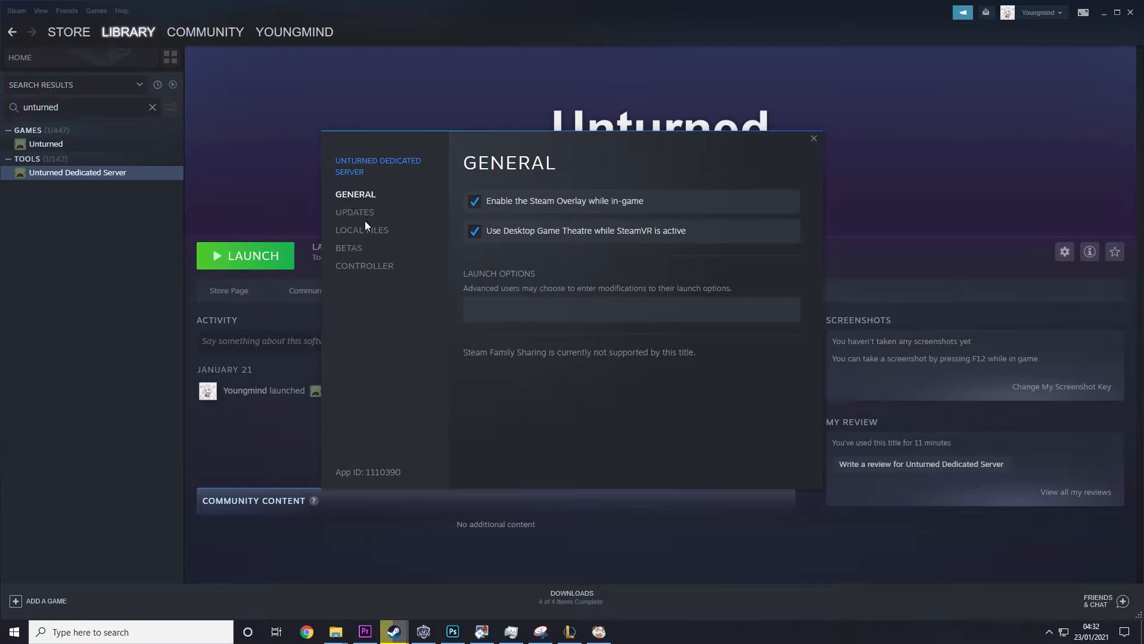
left_click(361, 228)
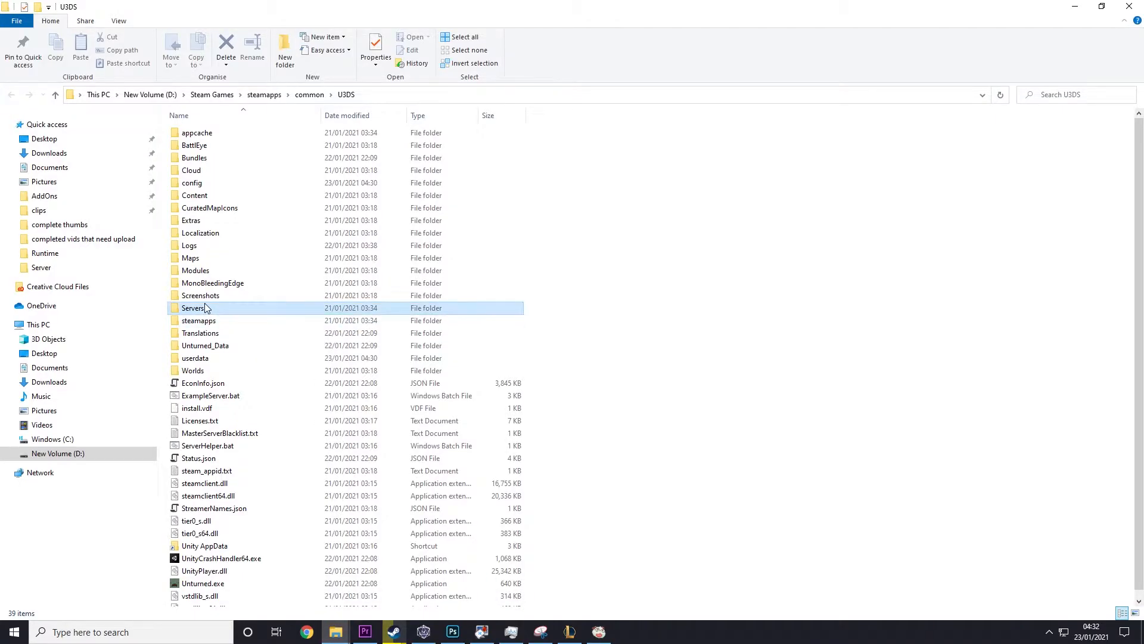
Open Servers\Default and explore open-with options for WorkshopDownloadConfig.json
double_click(193, 308)
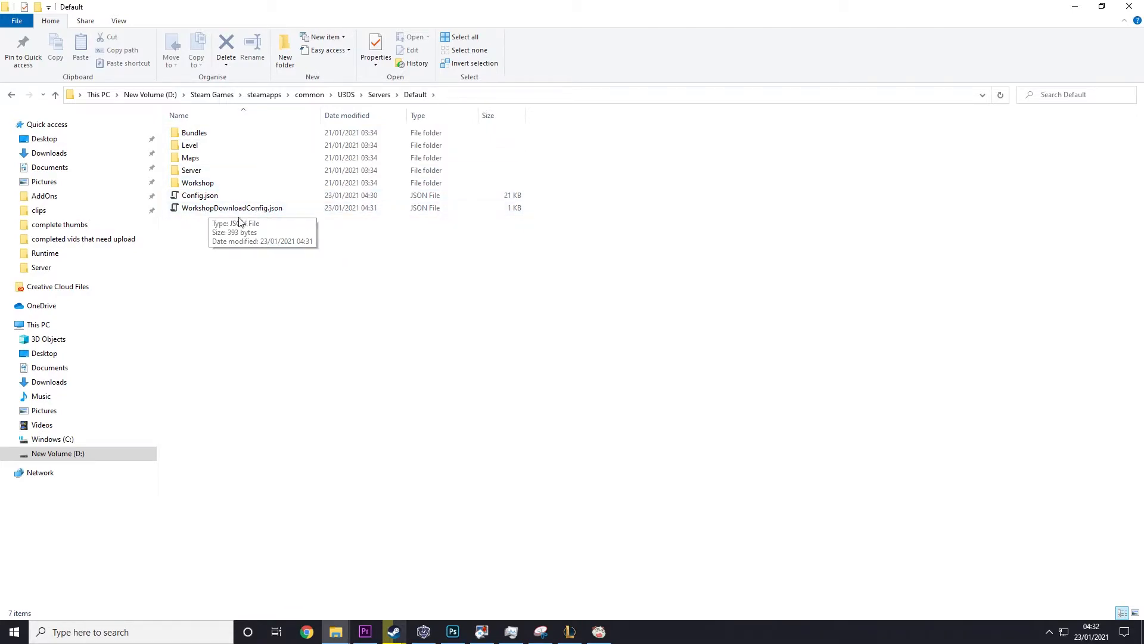
left_click(231, 208)
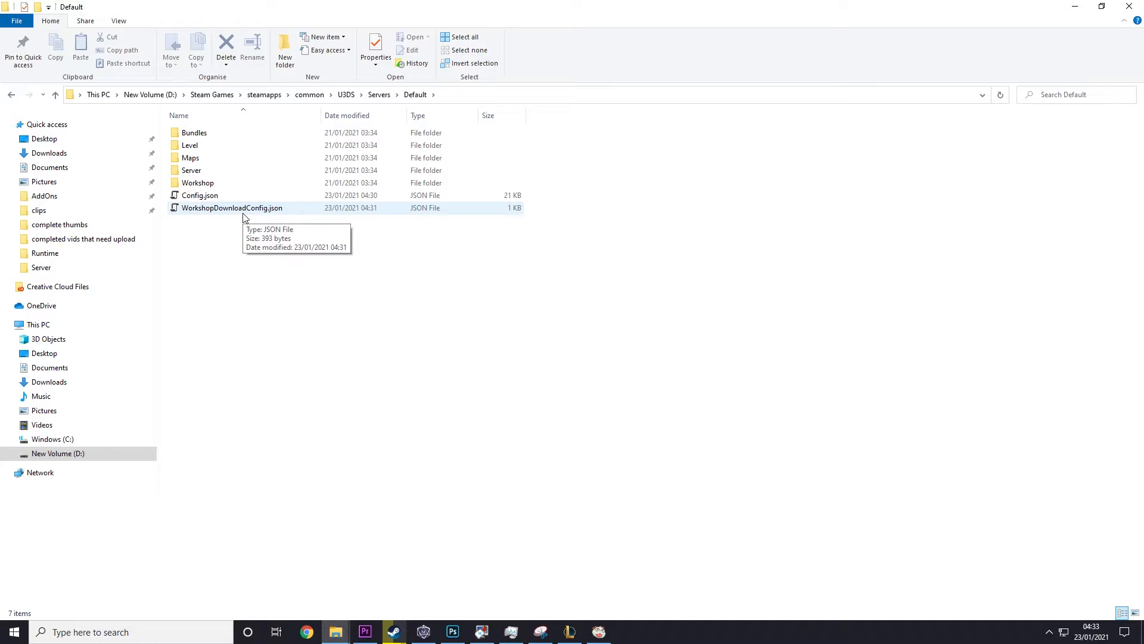
right_click(232, 208)
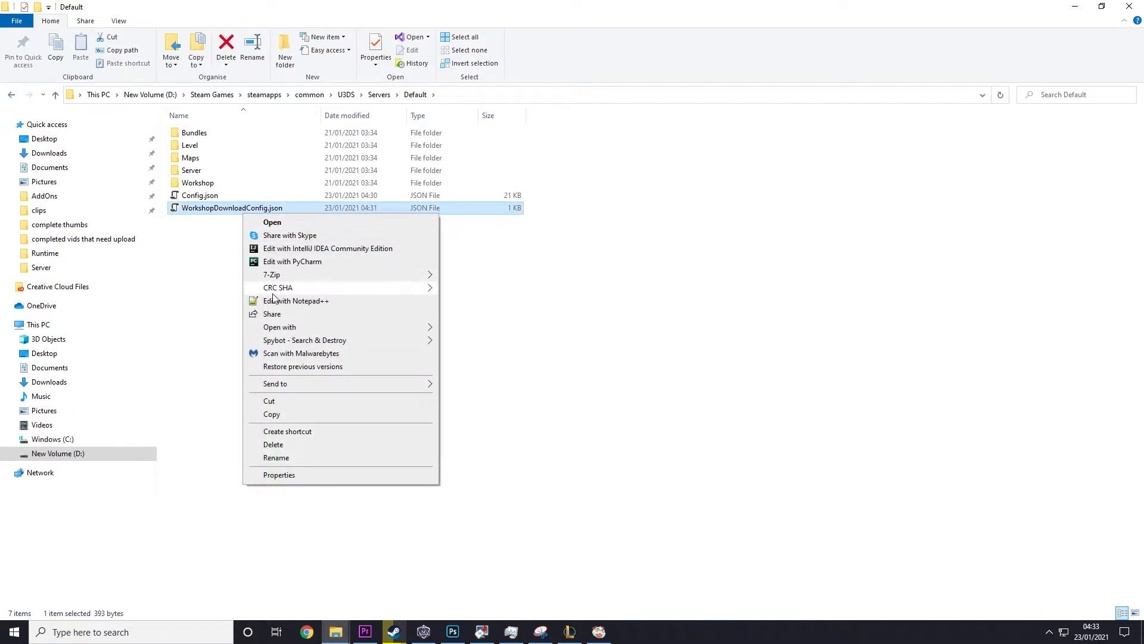
mouse_move(297, 300)
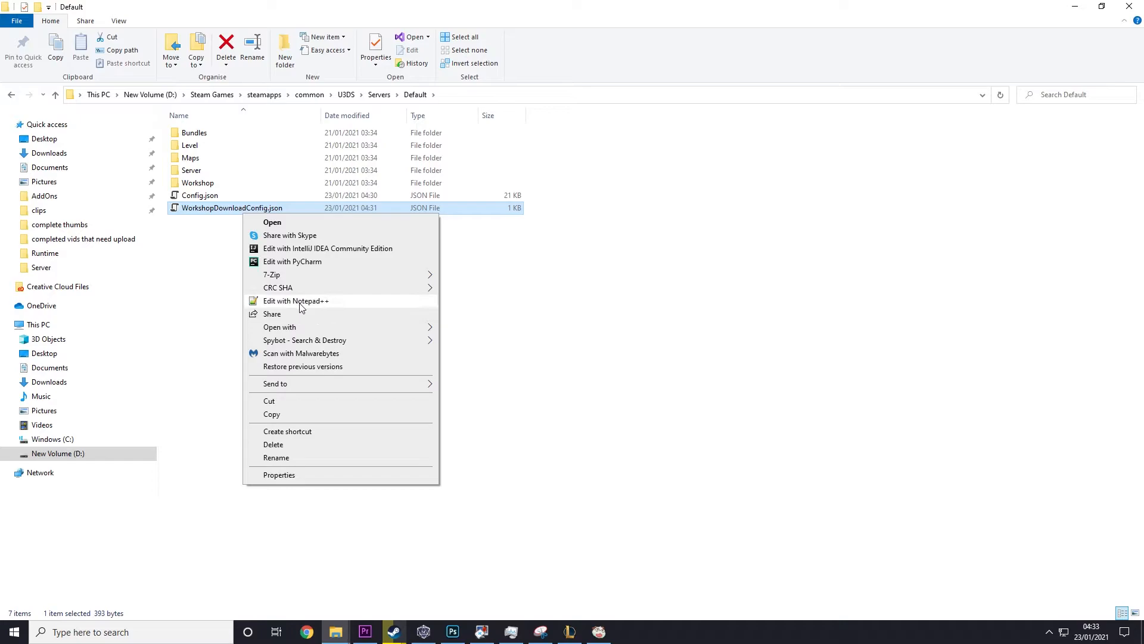
mouse_move(277, 286)
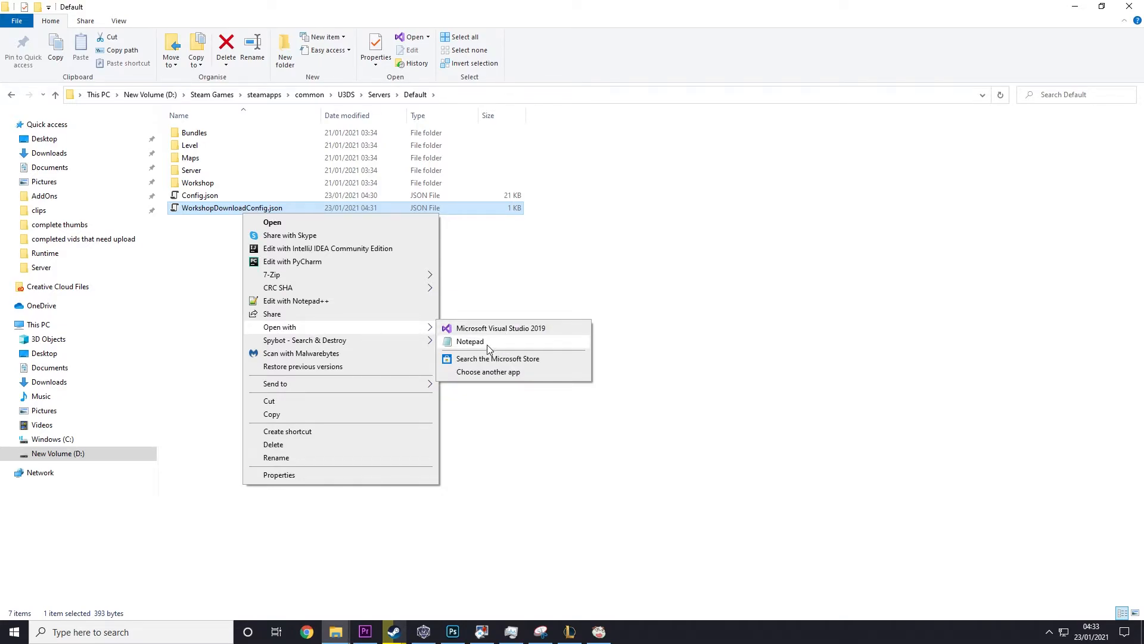
left_click(487, 371)
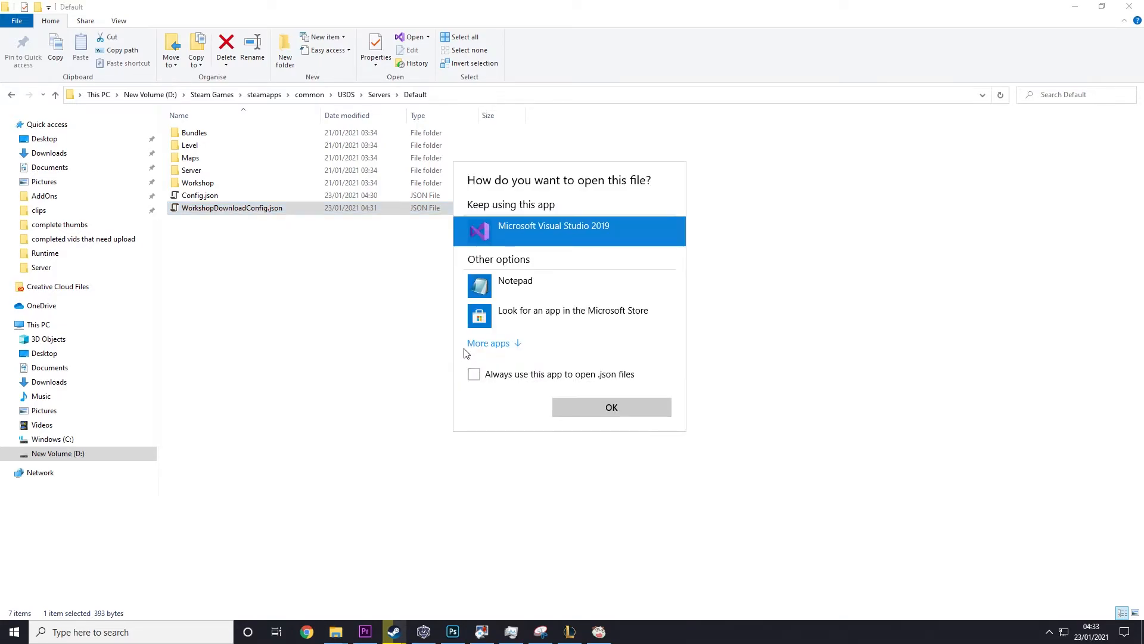
left_click(488, 343)
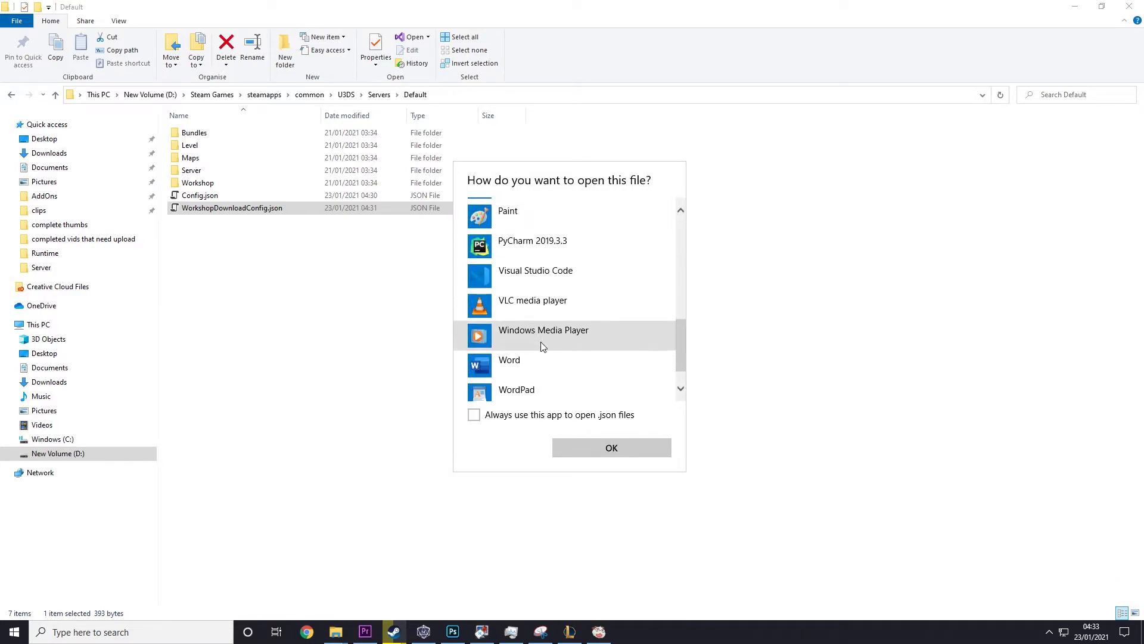
right_click(232, 208)
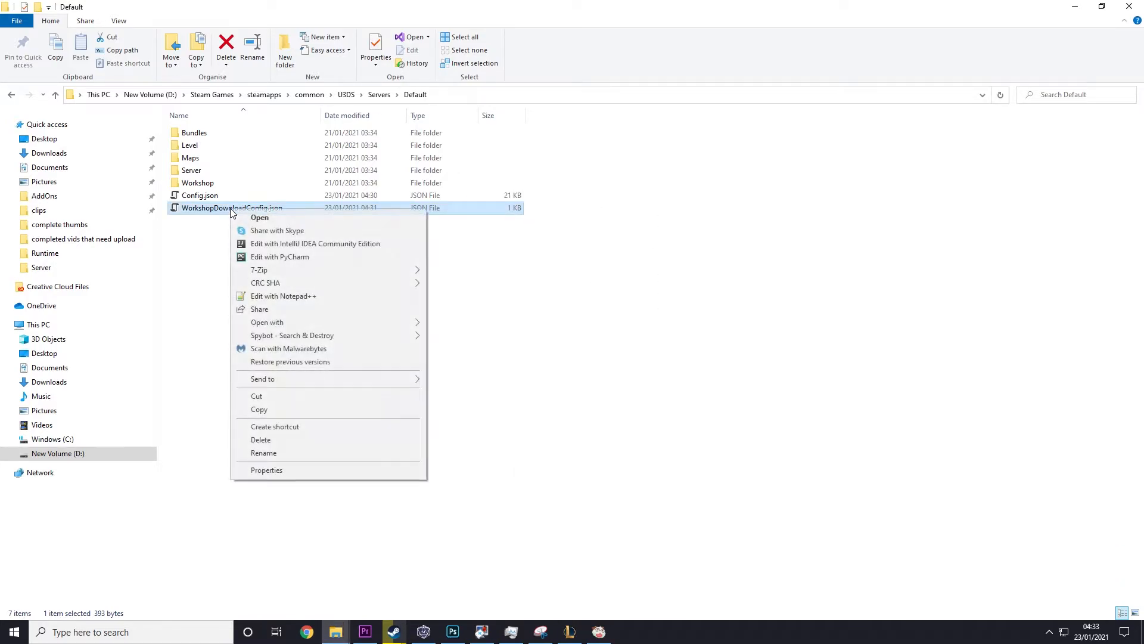
left_click(283, 296)
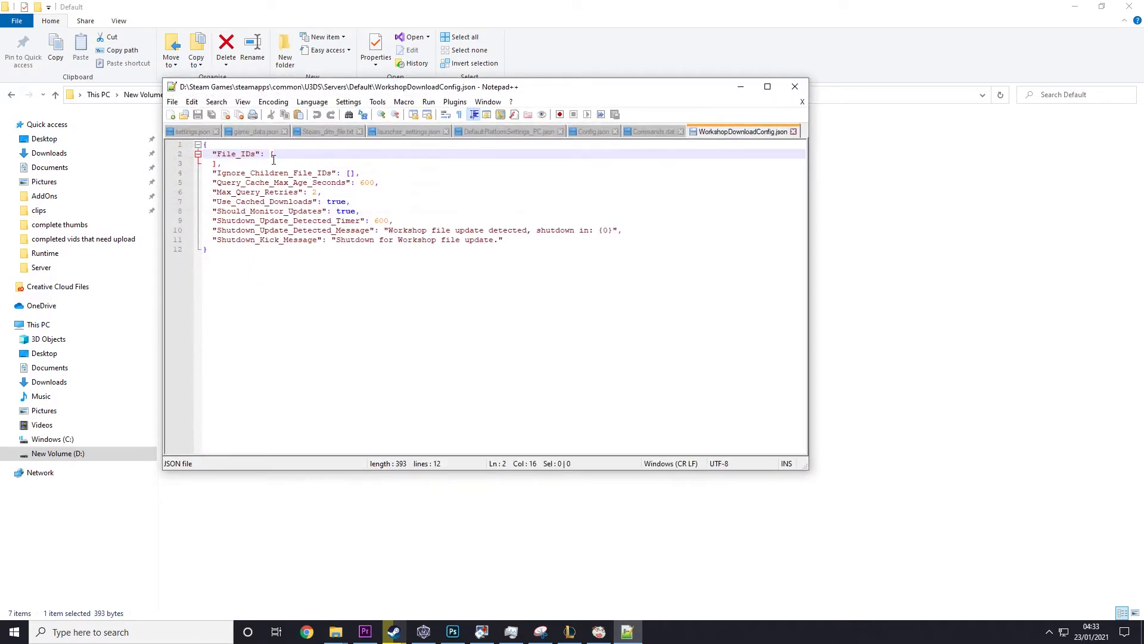
type("https://steamcommunity.com/sharedfiles/filedetails/?id=2349012390")
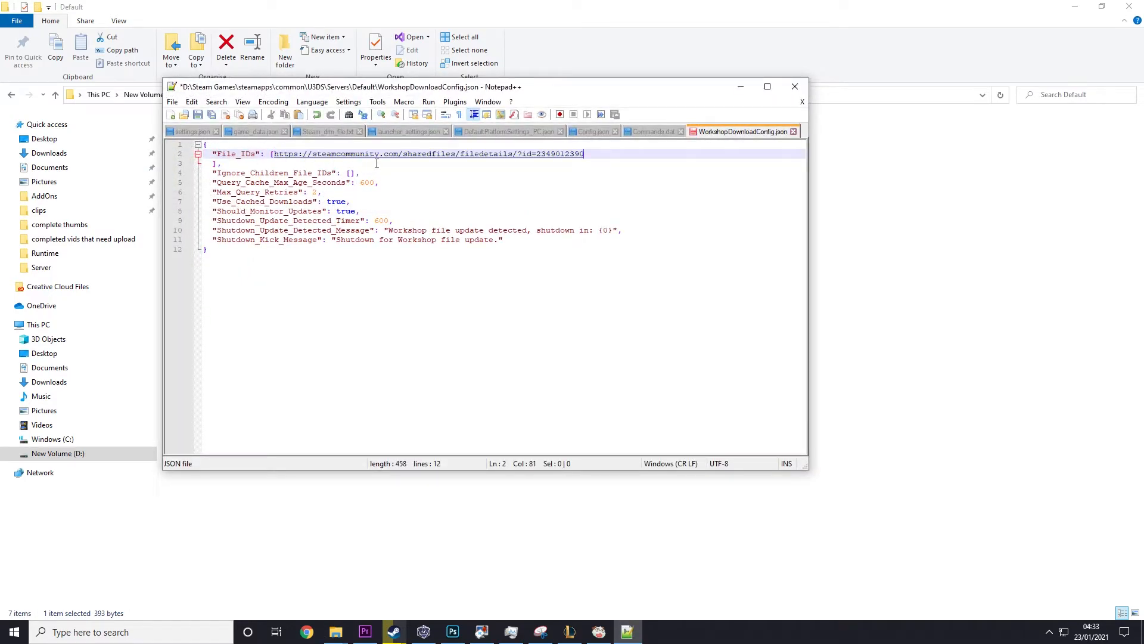
mouse_move(493, 194)
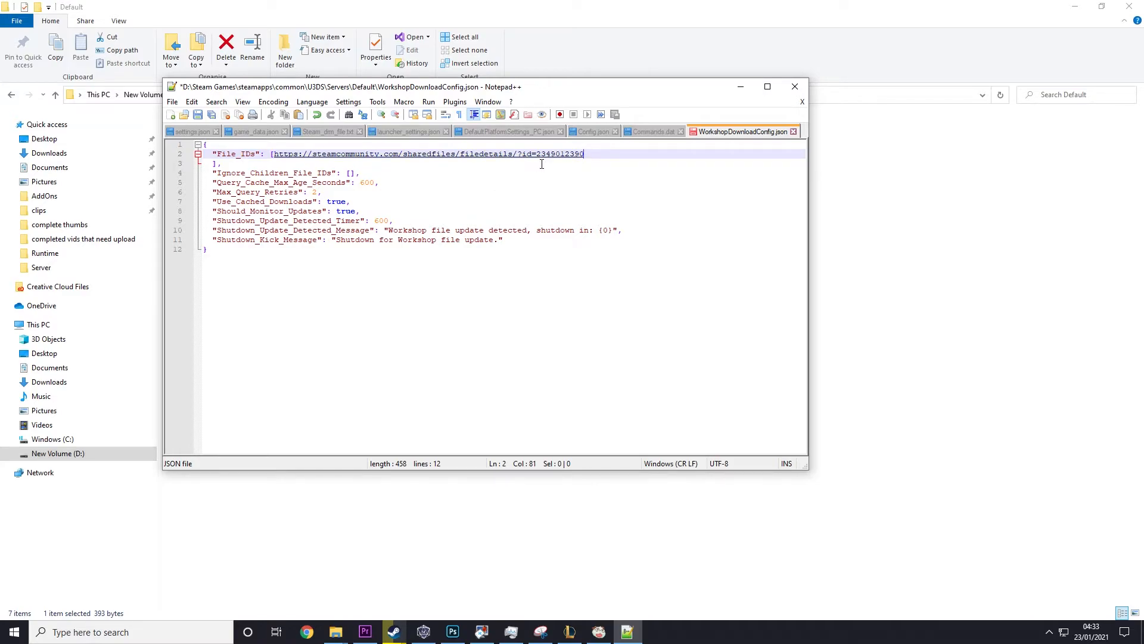
left_click(225, 162)
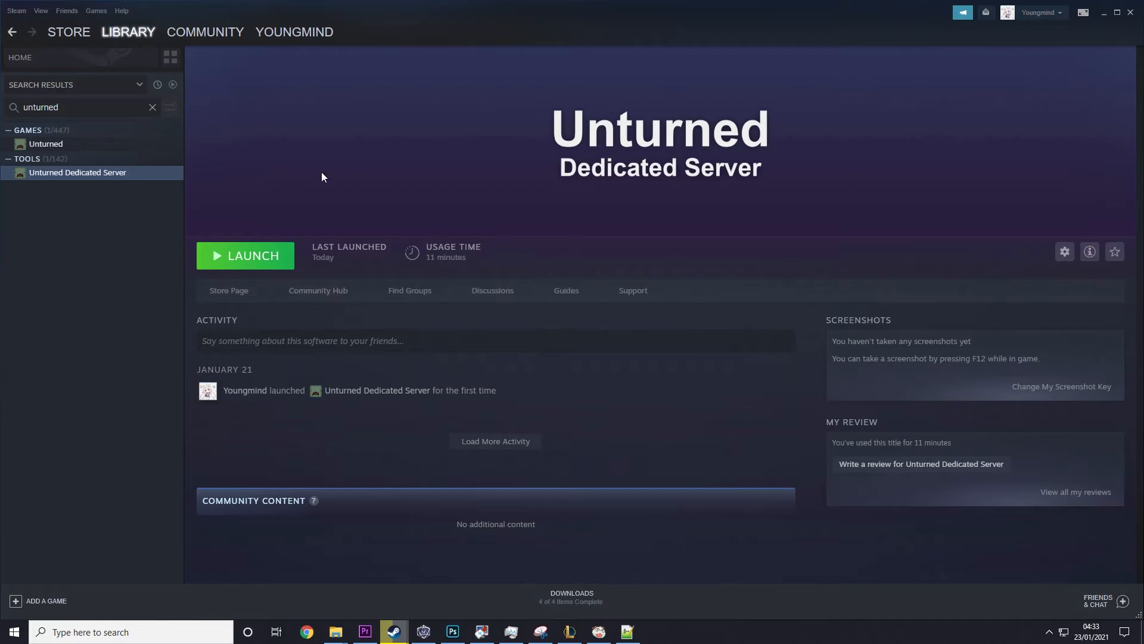
left_click(45, 143)
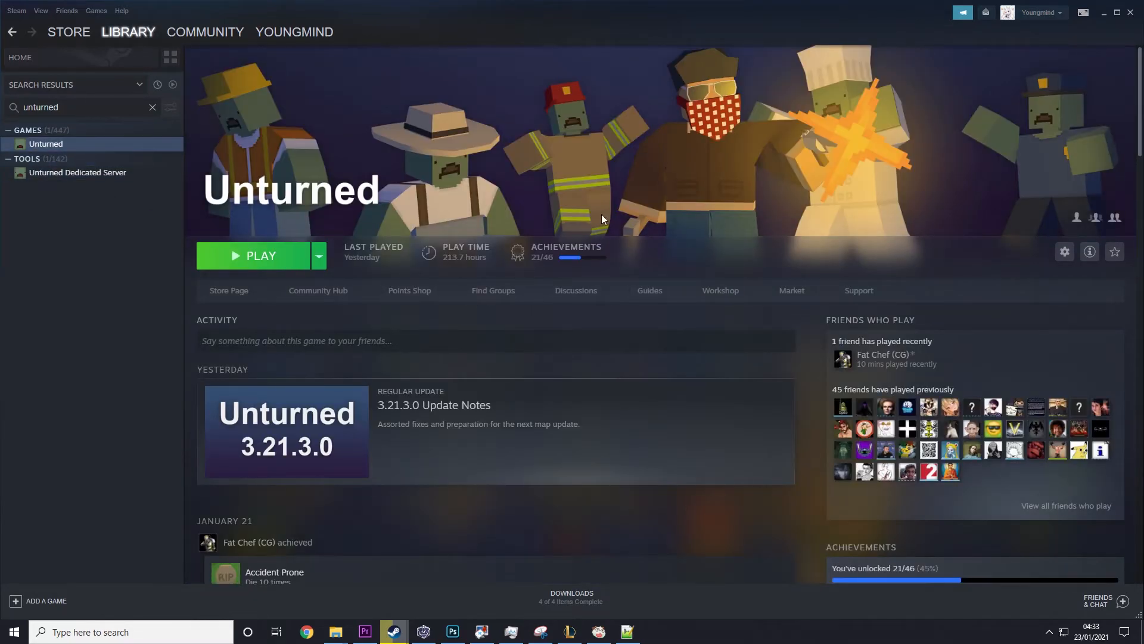
left_click(627, 631)
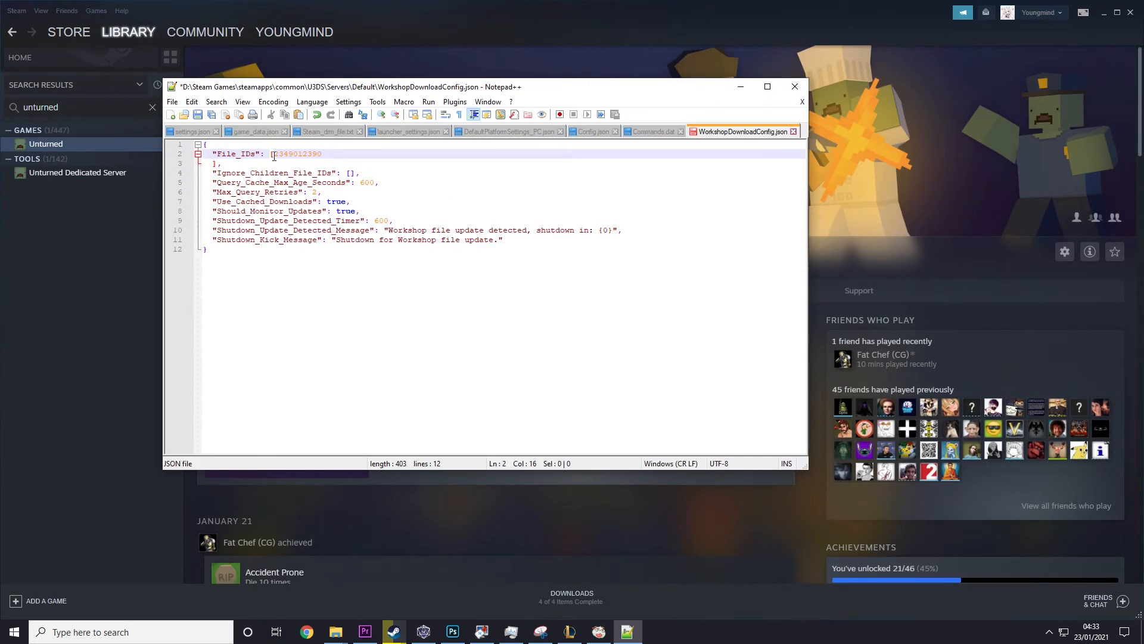
left_click(198, 114)
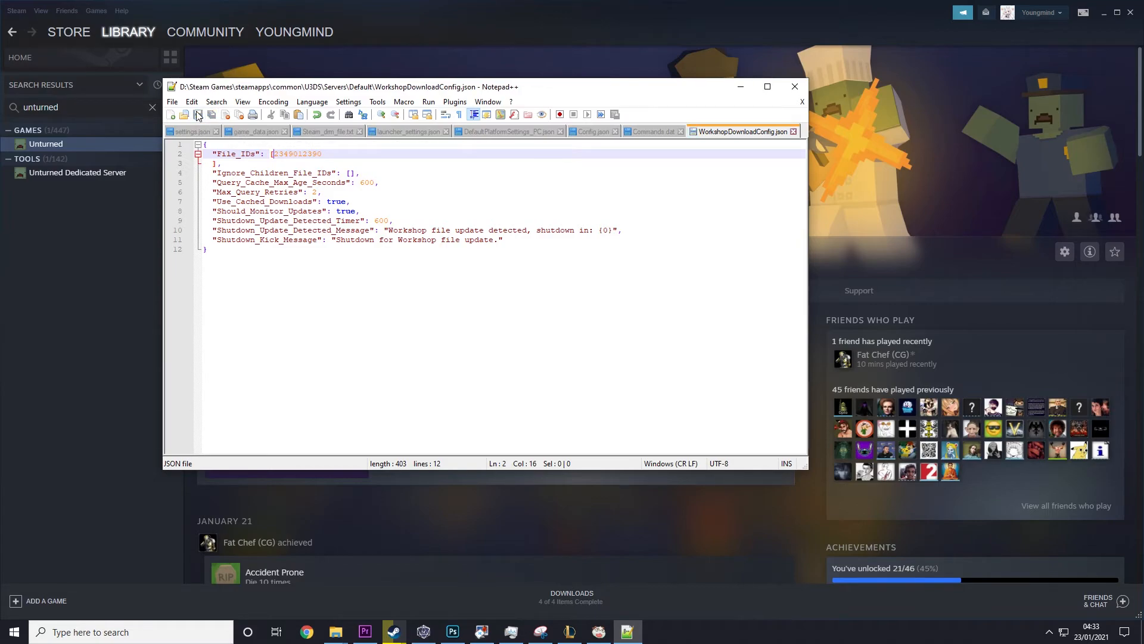
mouse_move(740, 86)
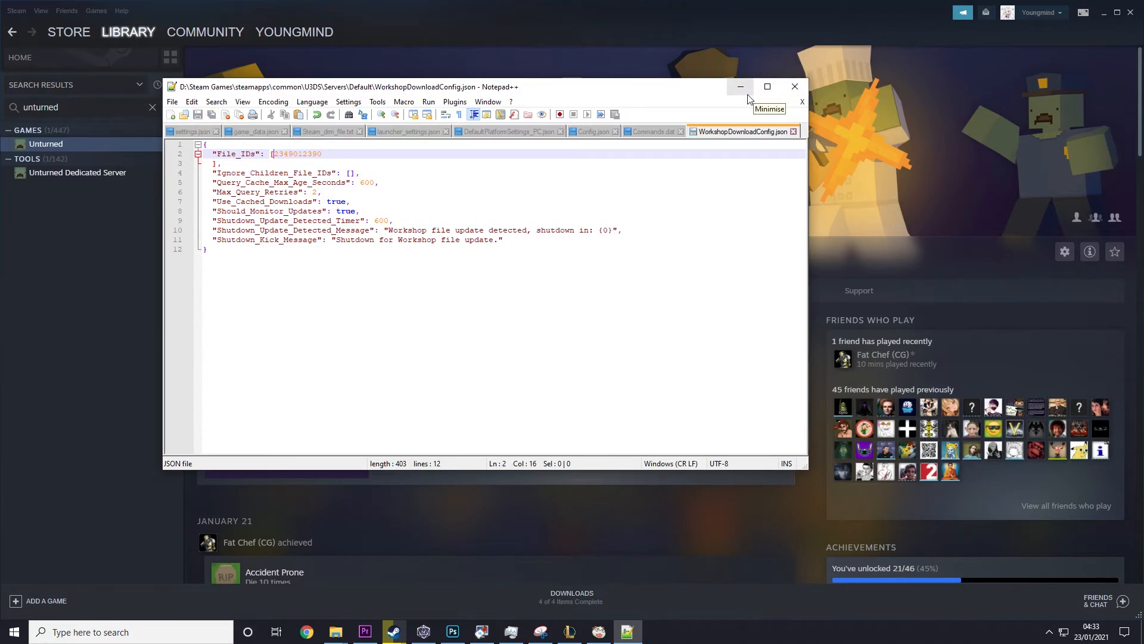
left_click(739, 87)
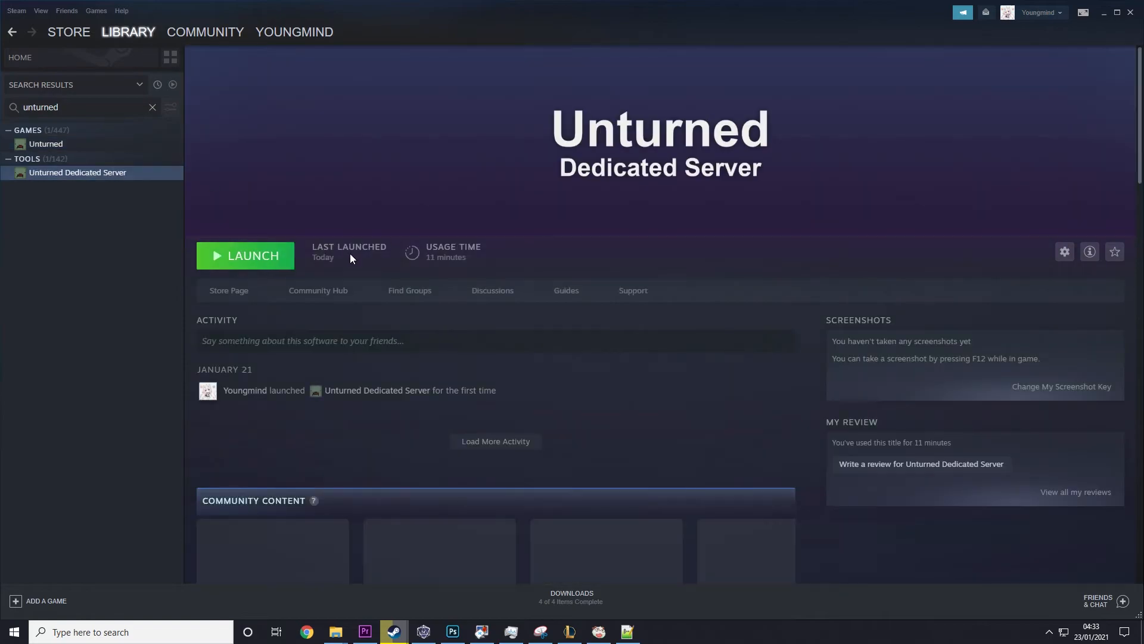